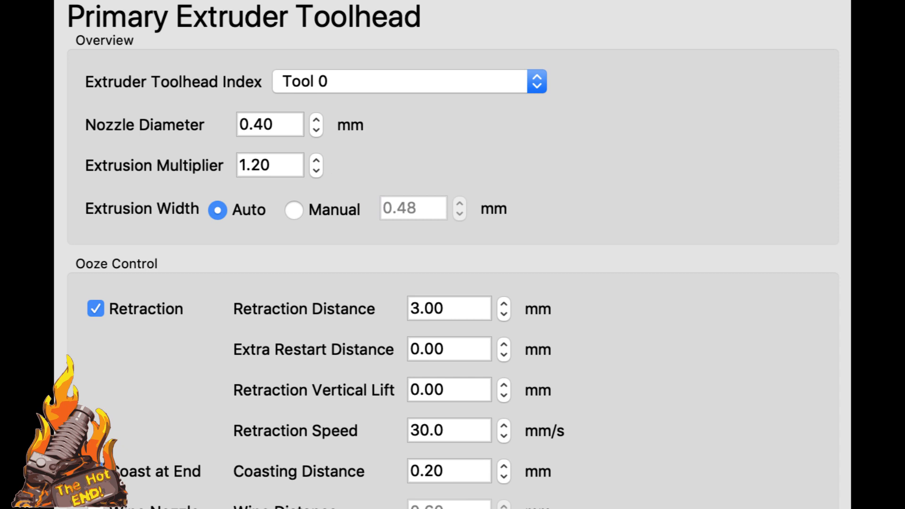
Step: Review the Layer tab's layer height and solid layers, then view Speeds (35 mm/s default)
left_click(116, 69)
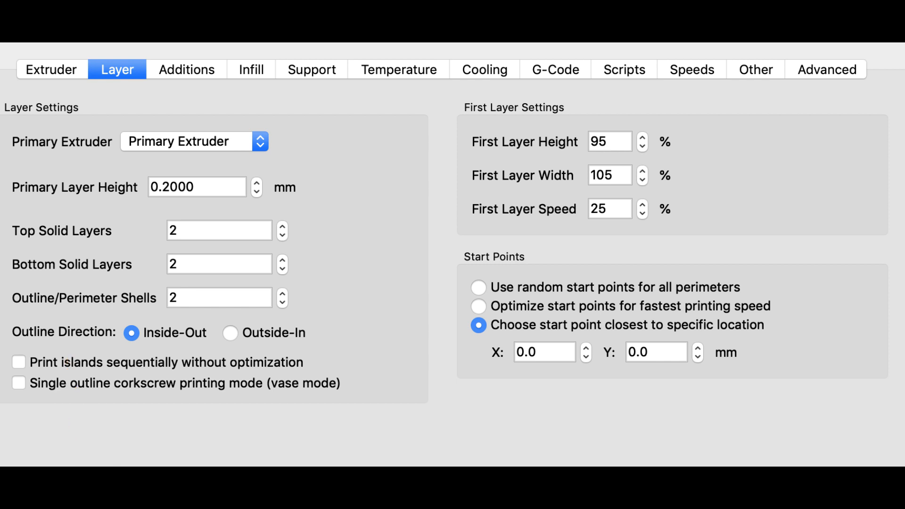
left_click(690, 69)
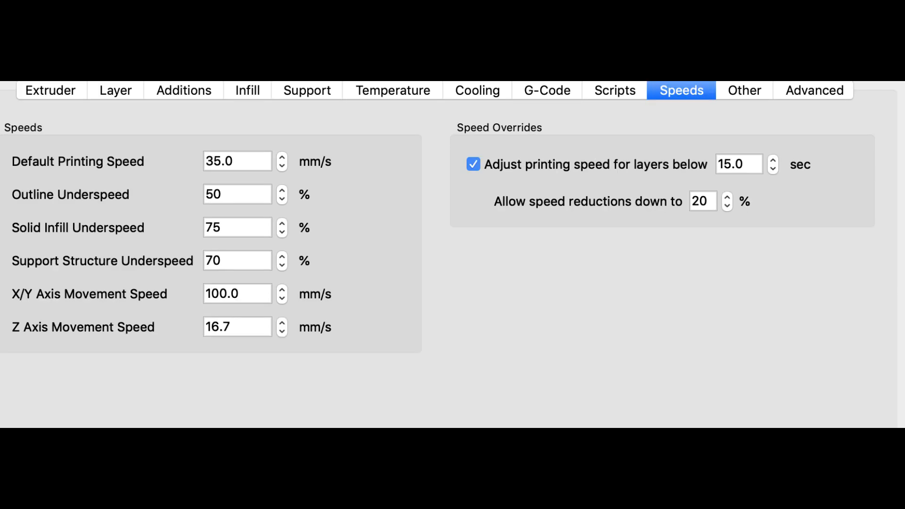